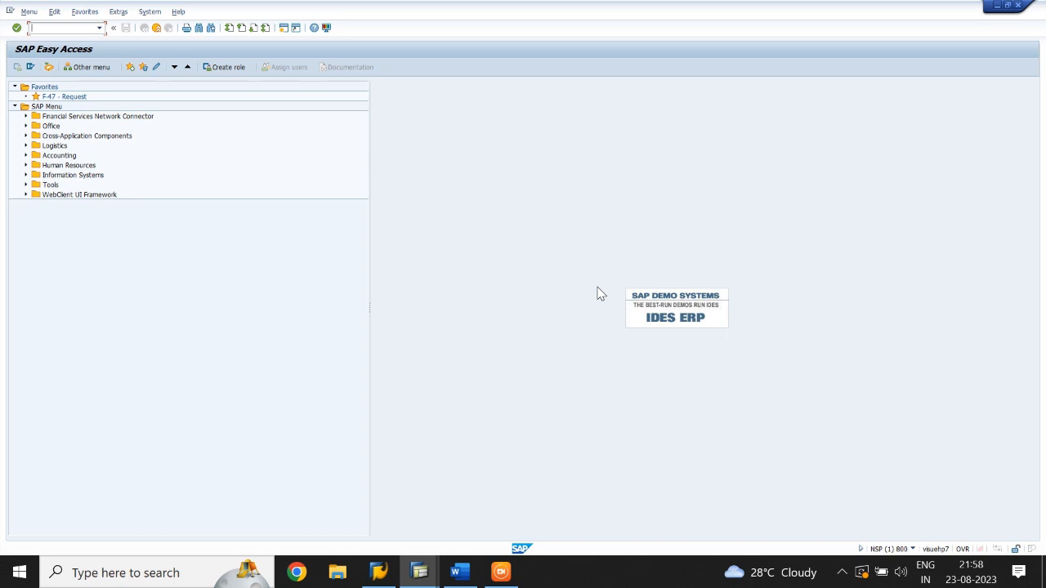
Scroll through the Word notes on OBA7, FBN1, OBH1 and OBH2 before returning to SAP
{"action": "left_click", "coordinate": [459, 572]}
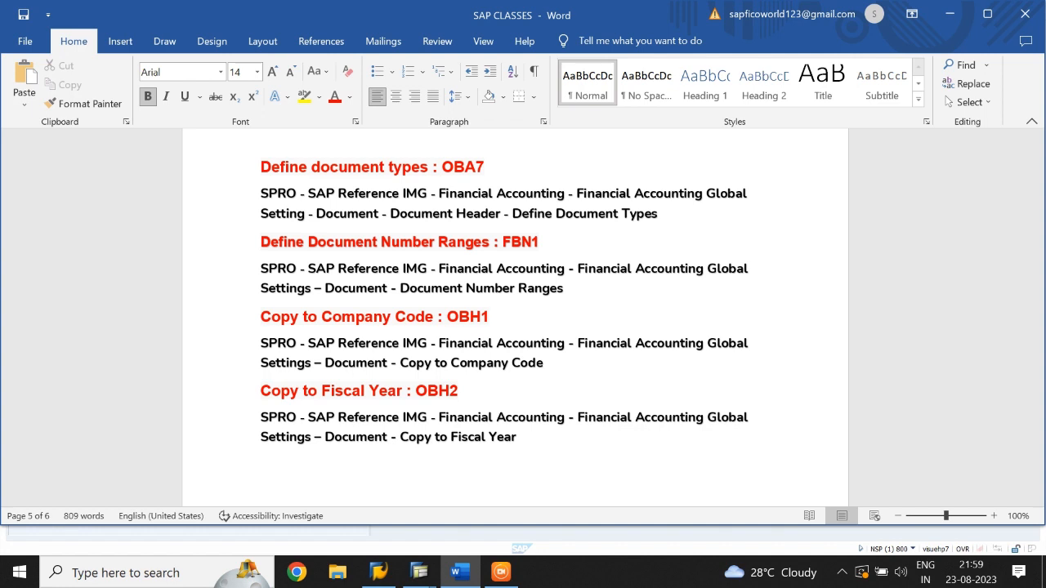
{"action": "scroll", "scroll_direction": "down", "scroll_amount": 3}
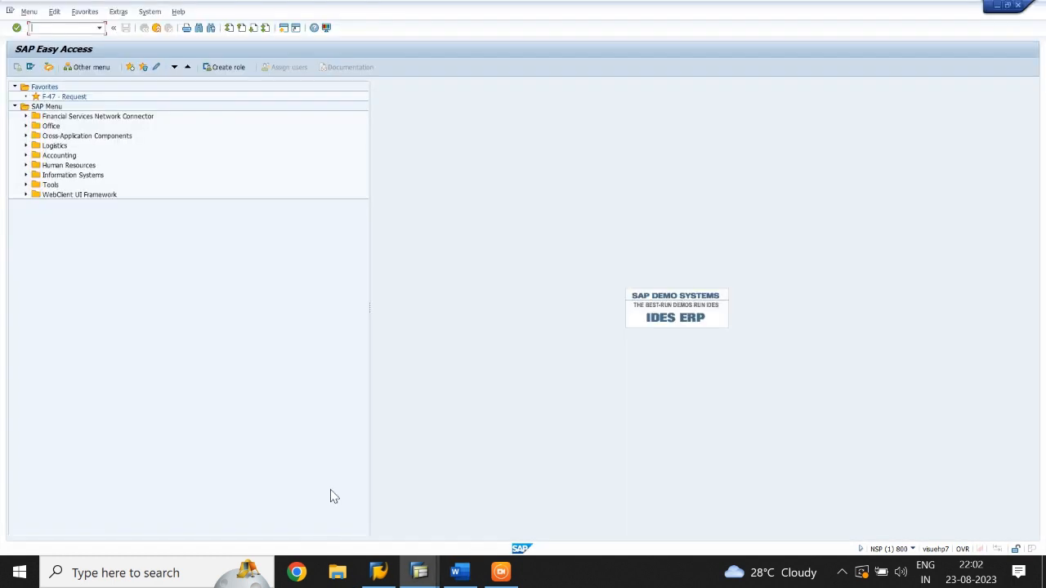
In OBA7, jump to document type SA and show its details with the assigned number range
{"action": "type", "text": "0"}
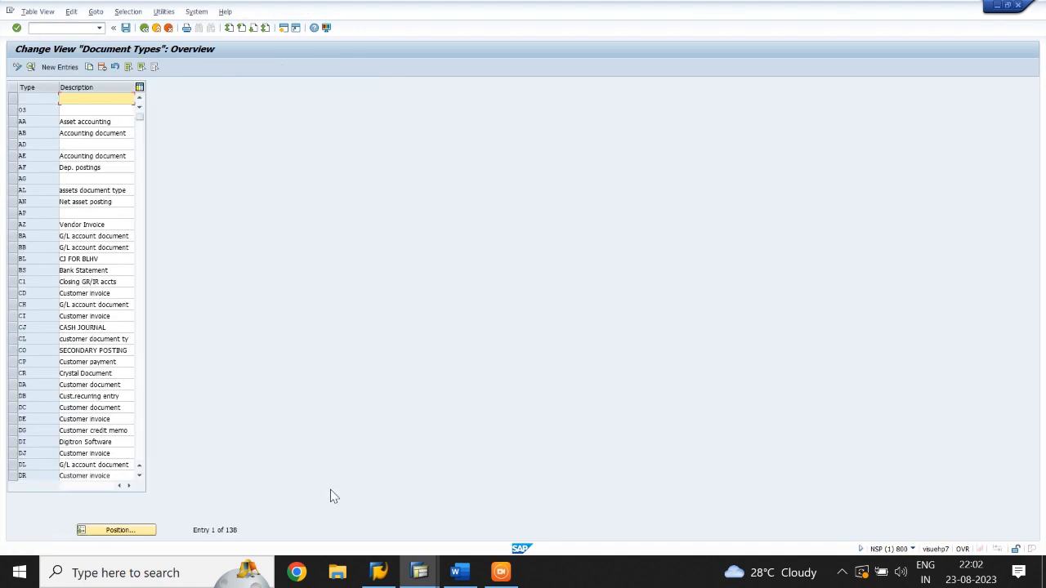
{"action": "left_click", "coordinate": [116, 529]}
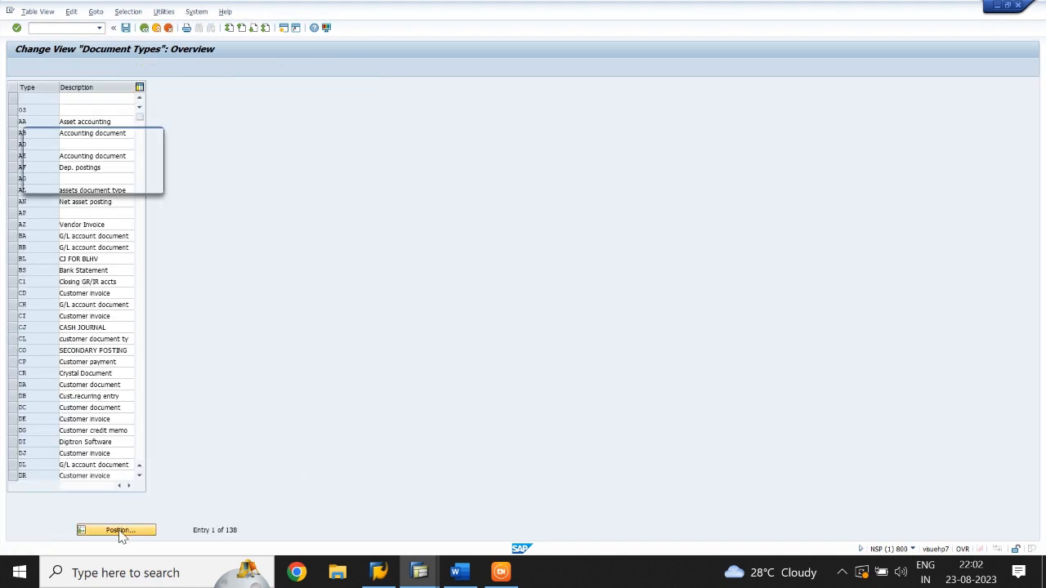
{"action": "left_click", "coordinate": [116, 529]}
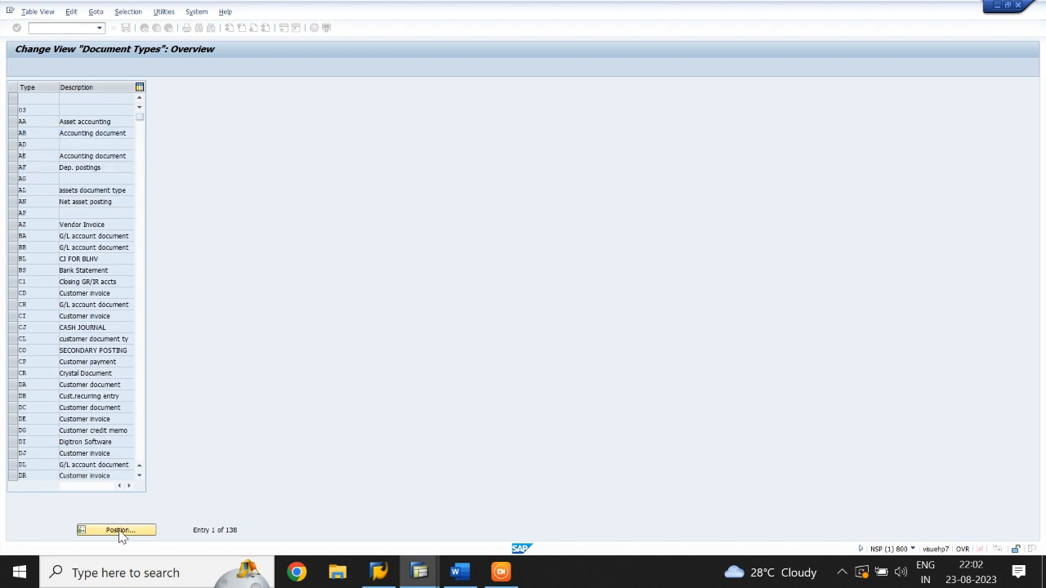
{"action": "left_click", "coordinate": [114, 529]}
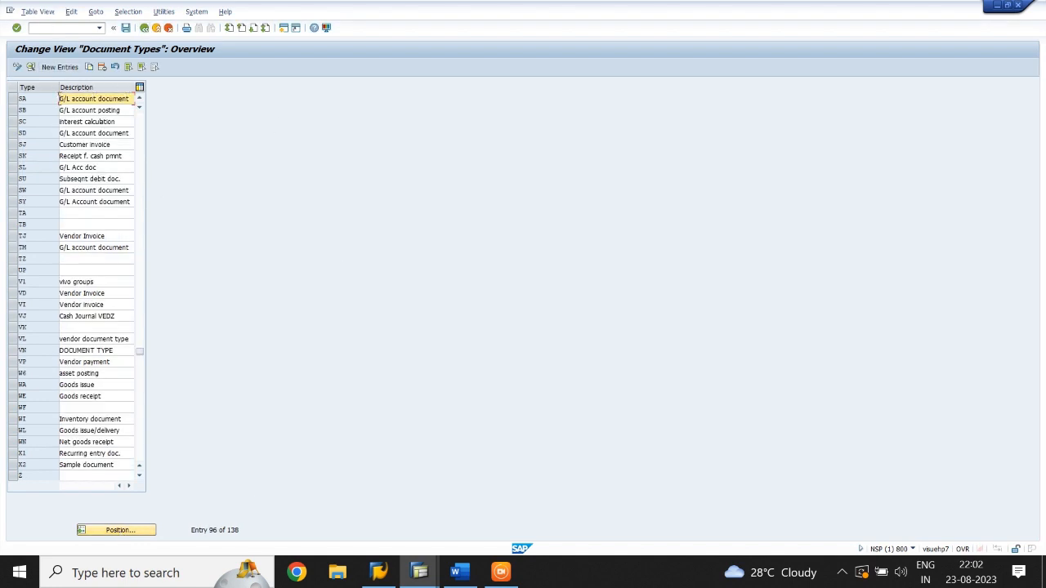
{"action": "double_click", "coordinate": [95, 98]}
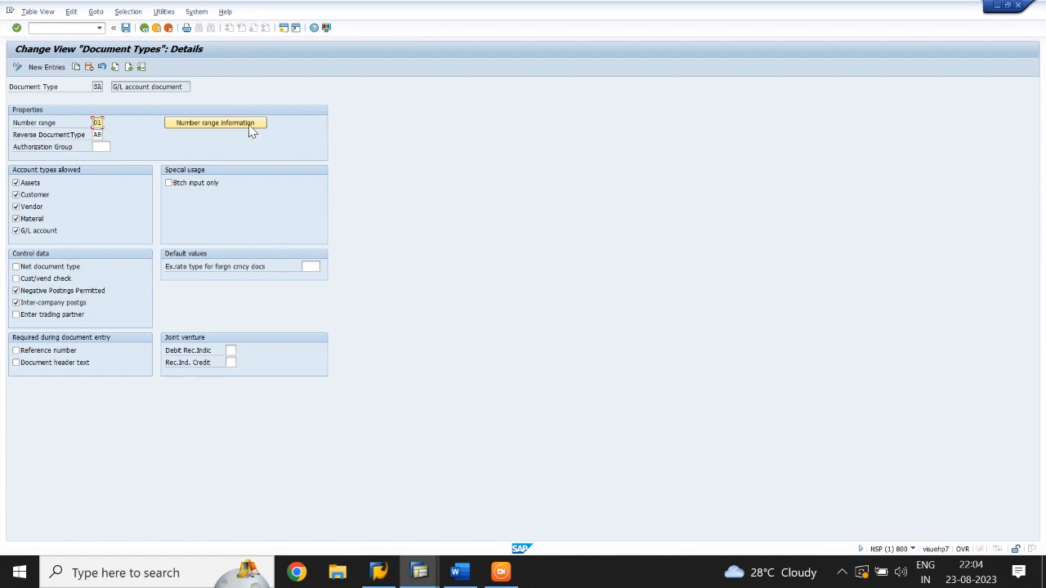
{"action": "left_click", "coordinate": [215, 123]}
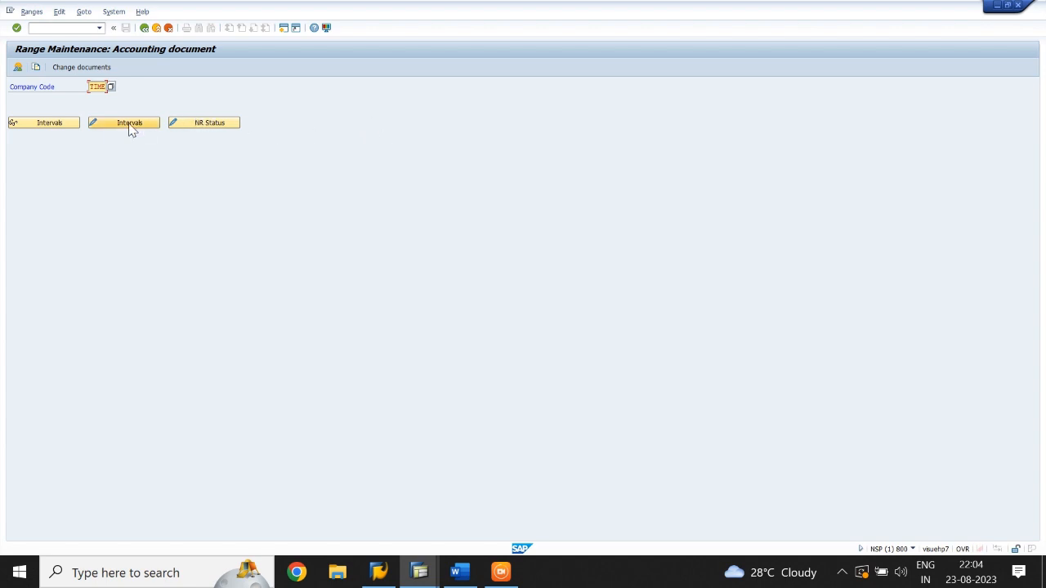
{"action": "left_click", "coordinate": [124, 122]}
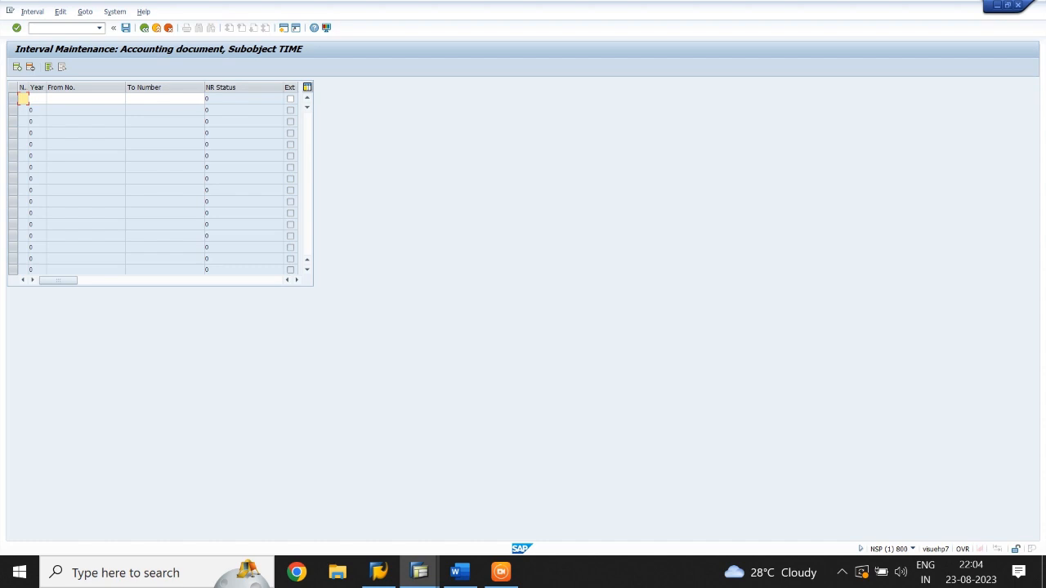
{"action": "mouse_move", "coordinate": [144, 27]}
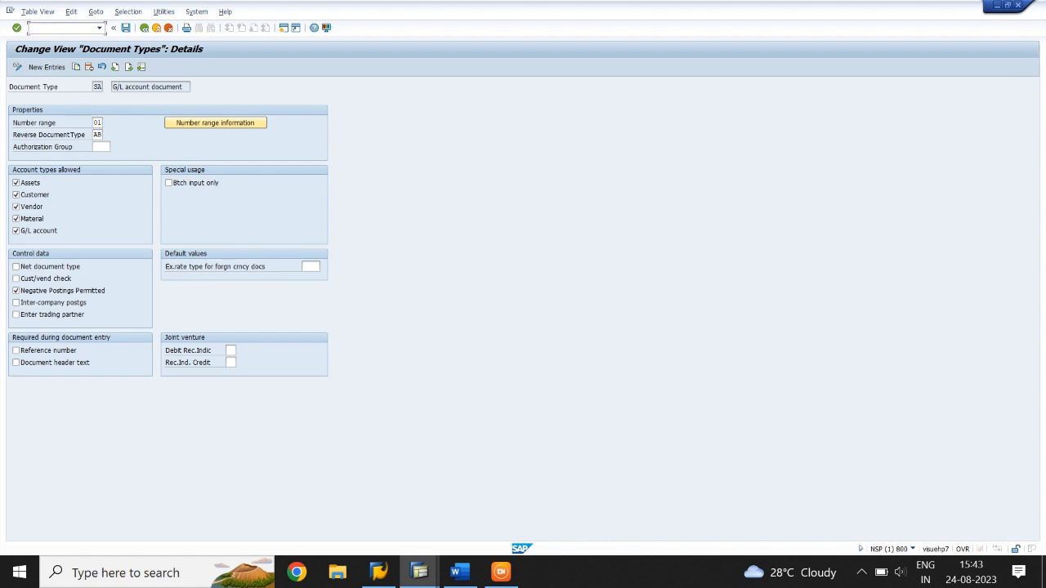
Start the copy-number-ranges-to-company-code program via /N and dismiss the transport notice
{"action": "type", "text": "/N"}
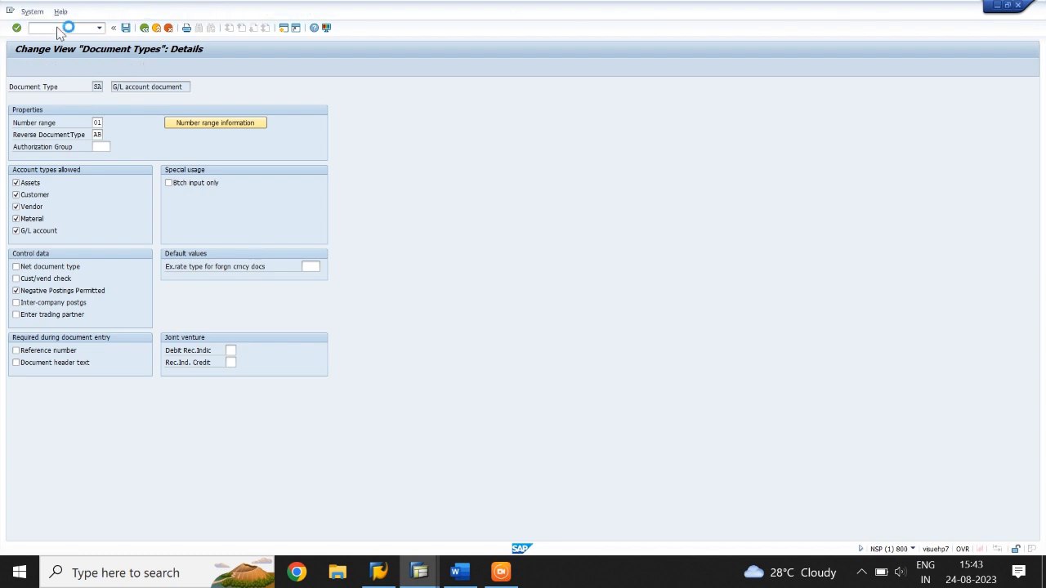
{"action": "left_click", "coordinate": [216, 122]}
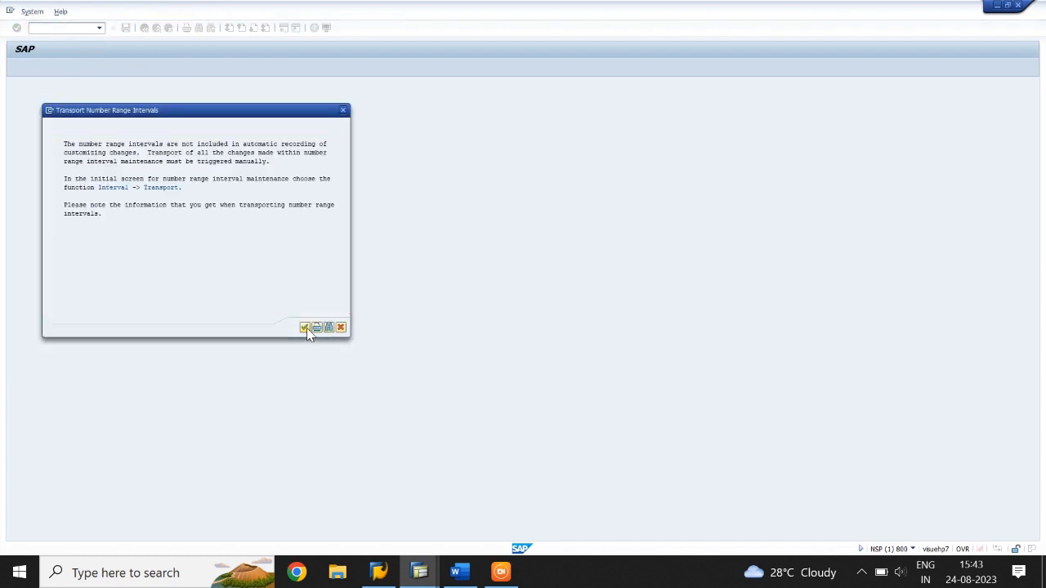
{"action": "left_click", "coordinate": [304, 327]}
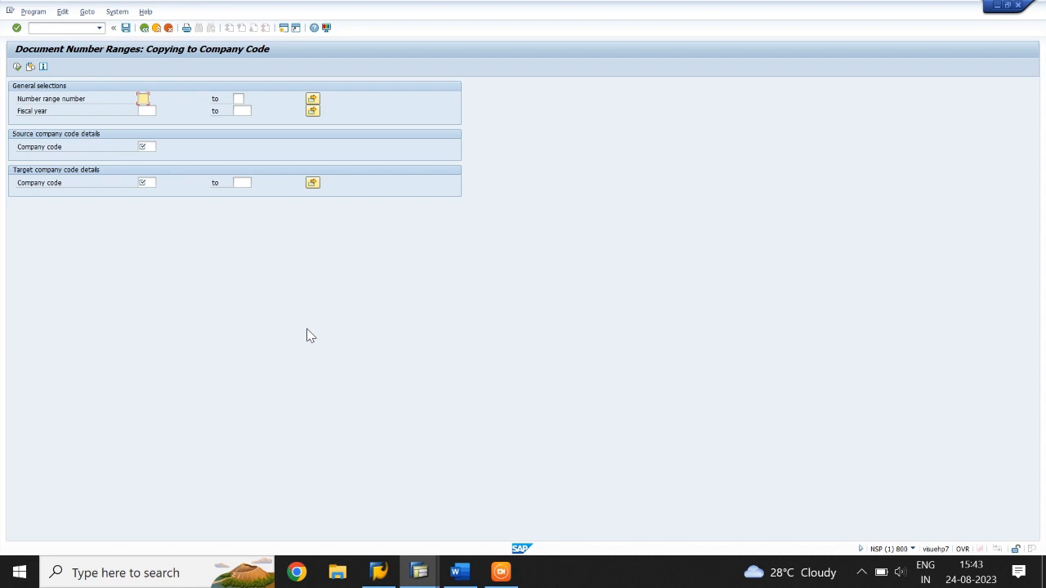
Copy intervals 01–99 for fiscal year 2023 from source company code SGDC to target TIME and confirm
{"action": "type", "text": "01"}
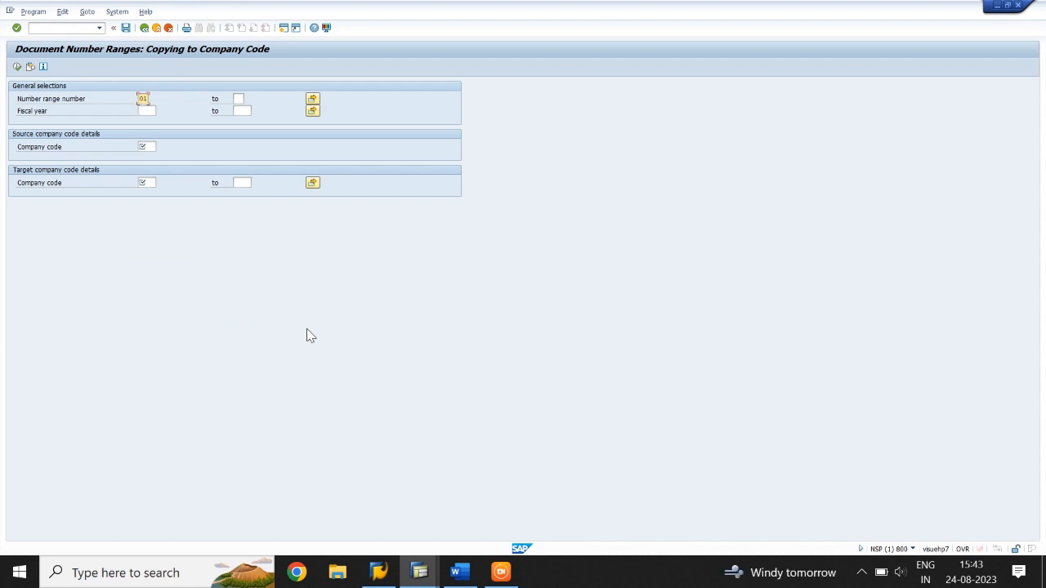
{"action": "type", "text": "99"}
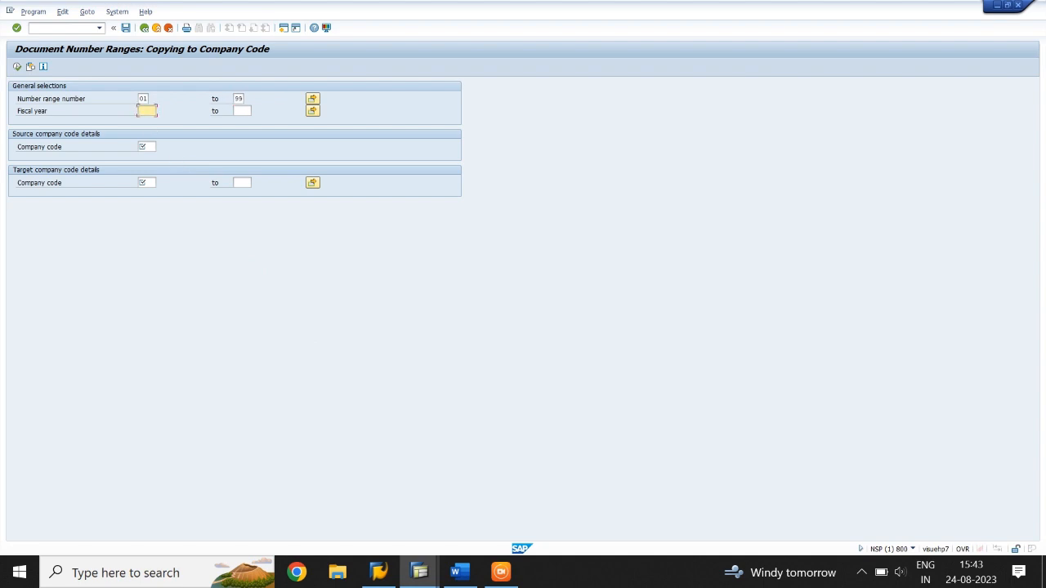
{"action": "type", "text": "2023"}
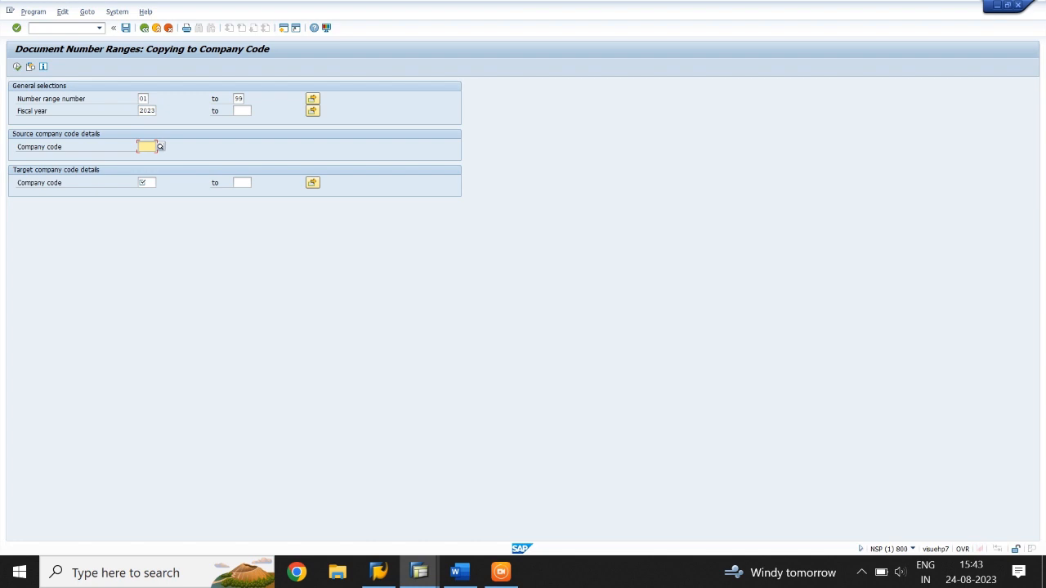
{"action": "type", "text": "SGDC"}
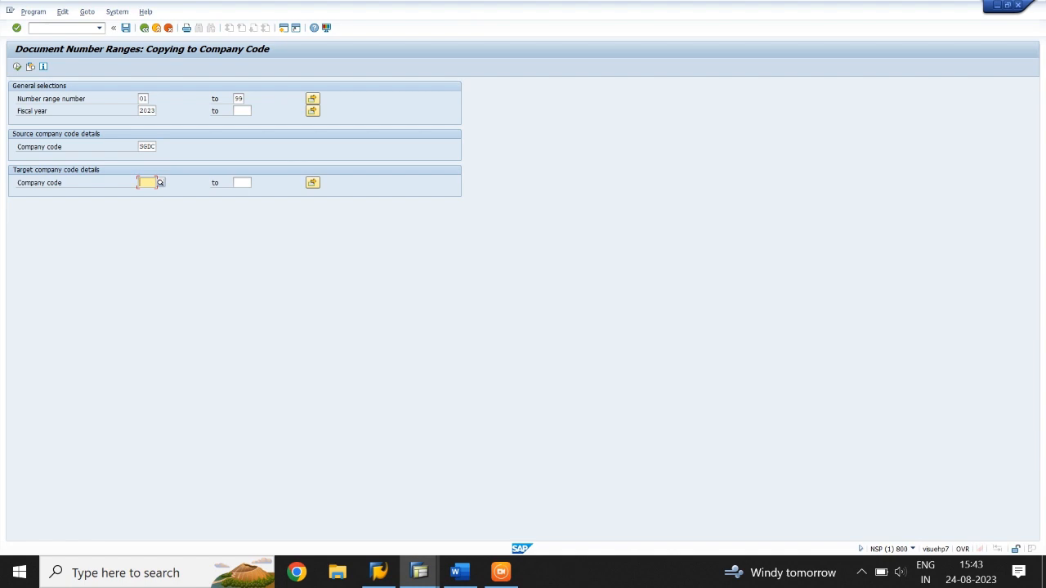
{"action": "type", "text": "TIME"}
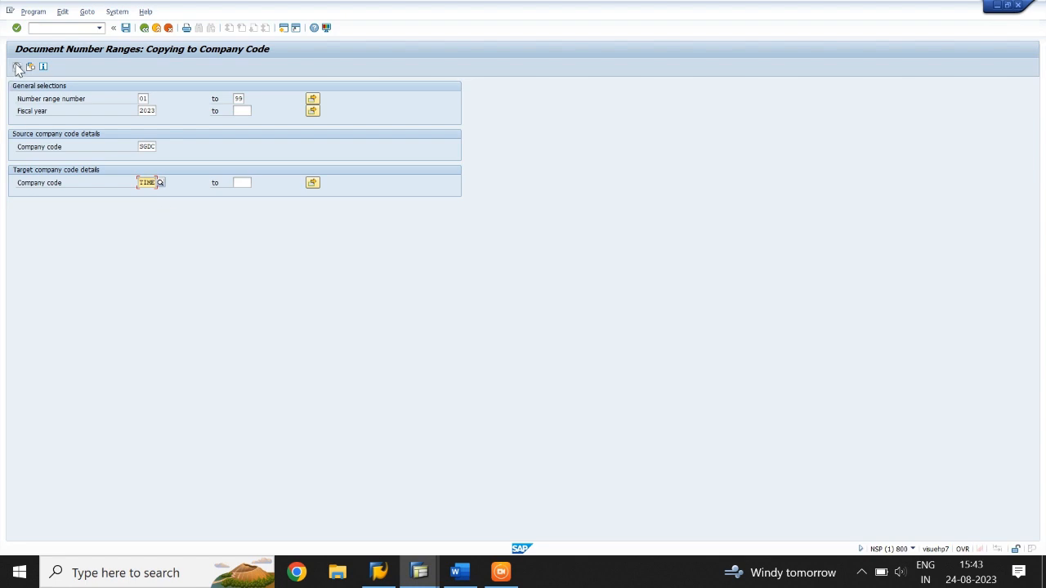
{"action": "left_click", "coordinate": [18, 65]}
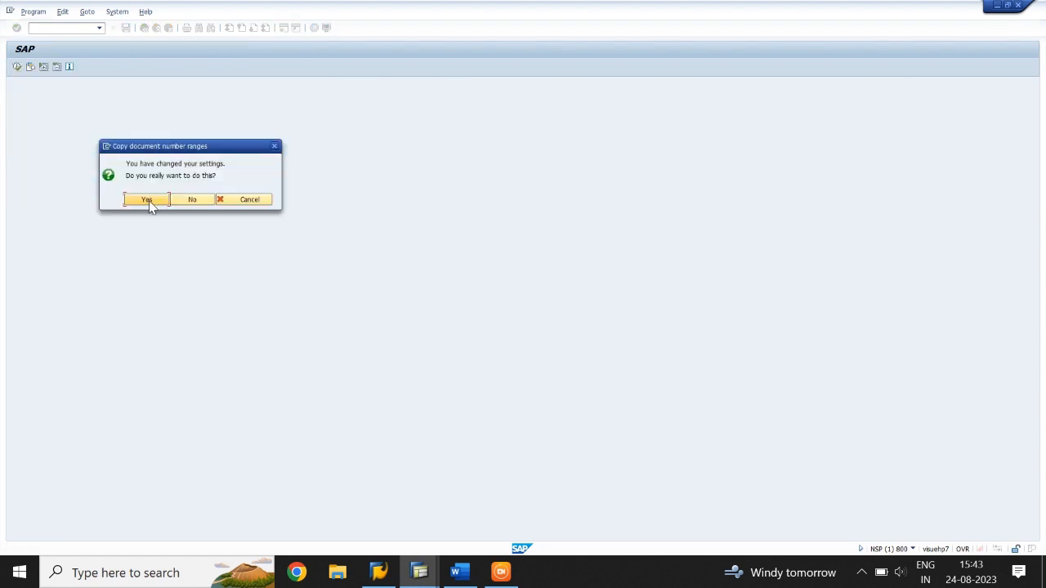
{"action": "left_click", "coordinate": [145, 199]}
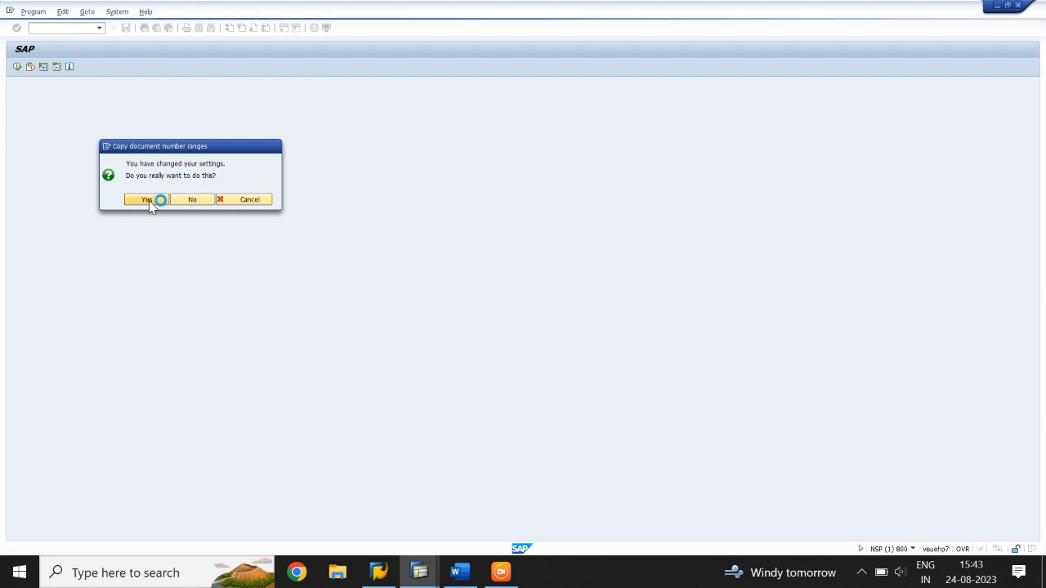
{"action": "left_click", "coordinate": [148, 199]}
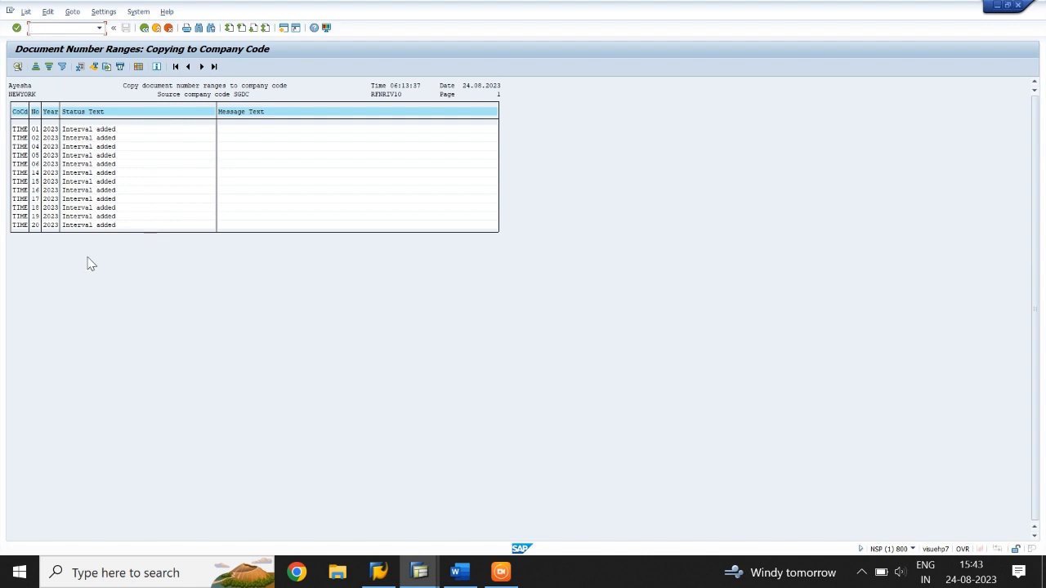
{"action": "mouse_move", "coordinate": [47, 249]}
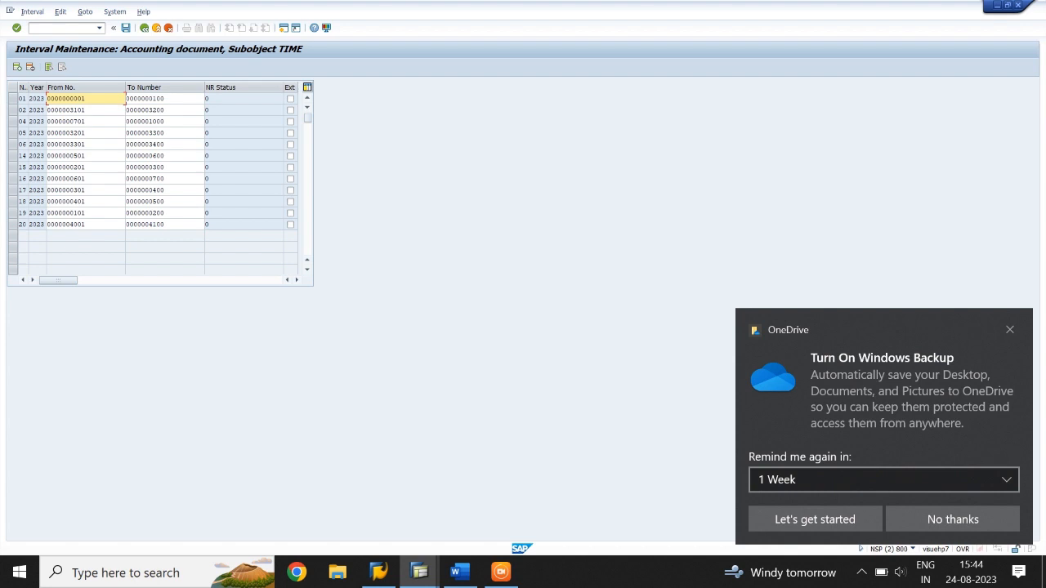
{"action": "mouse_move", "coordinate": [140, 308]}
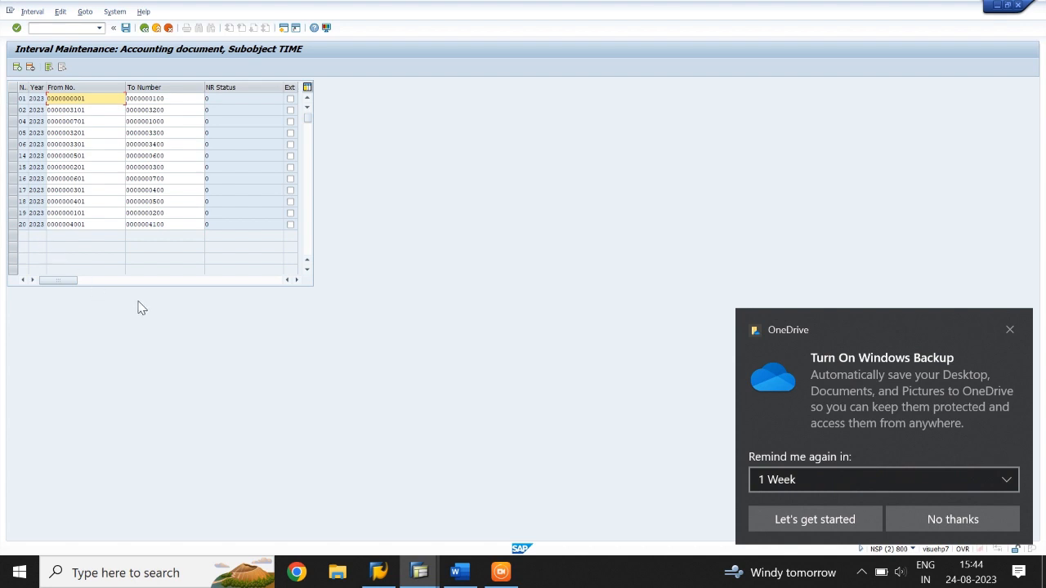
{"action": "mouse_move", "coordinate": [1027, 295]}
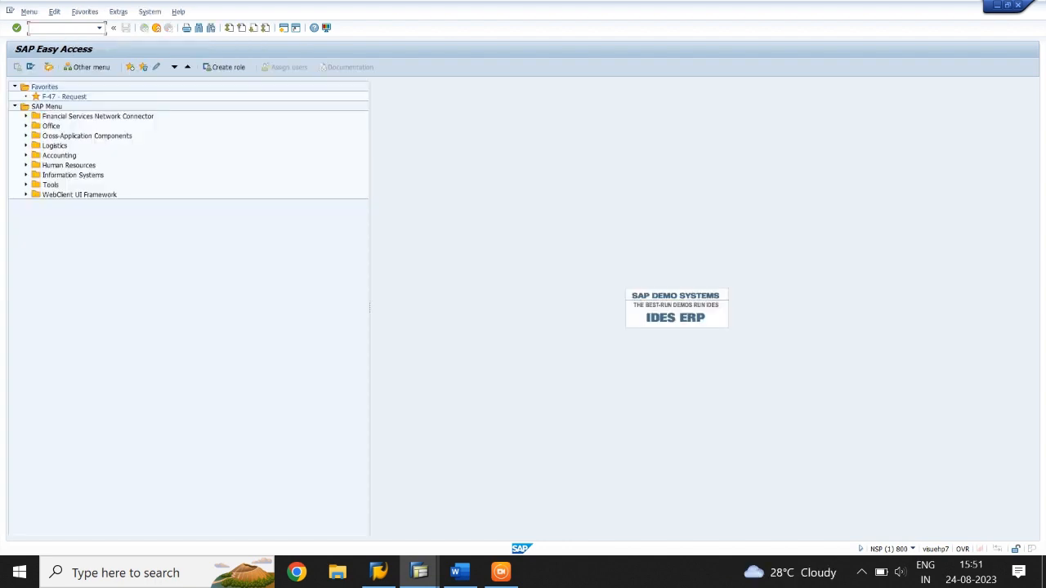
Start the copy-to-fiscal-year program via OBH and dismiss the transport notice
{"action": "type", "text": "OBH"}
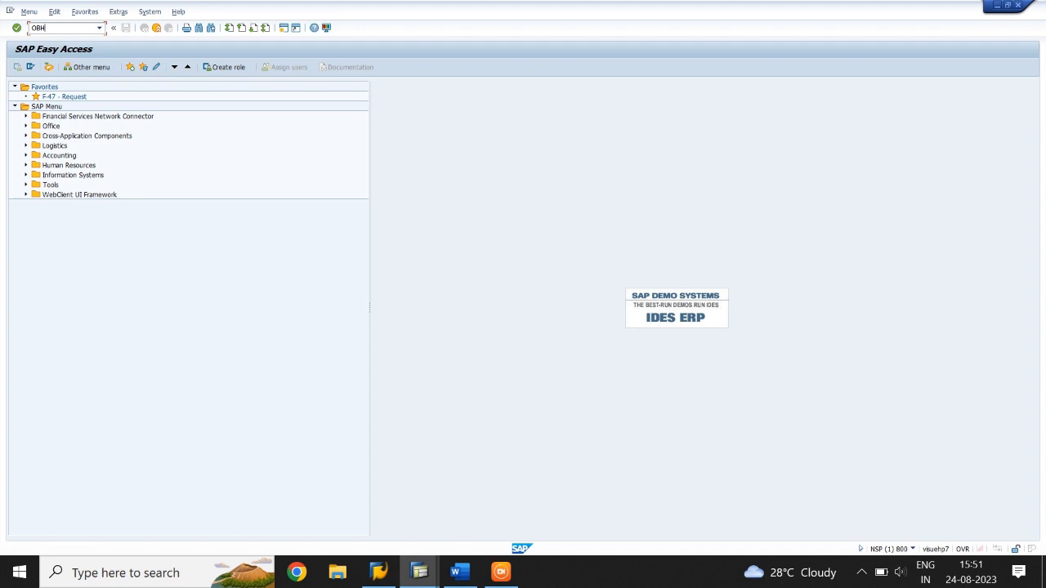
{"action": "key", "text": "Enter"}
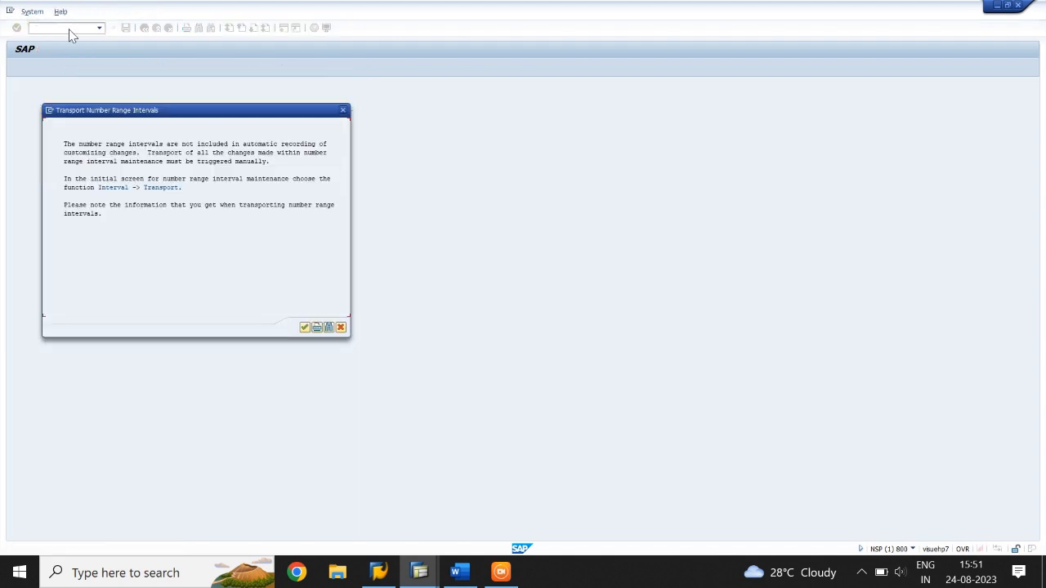
{"action": "left_click", "coordinate": [304, 327]}
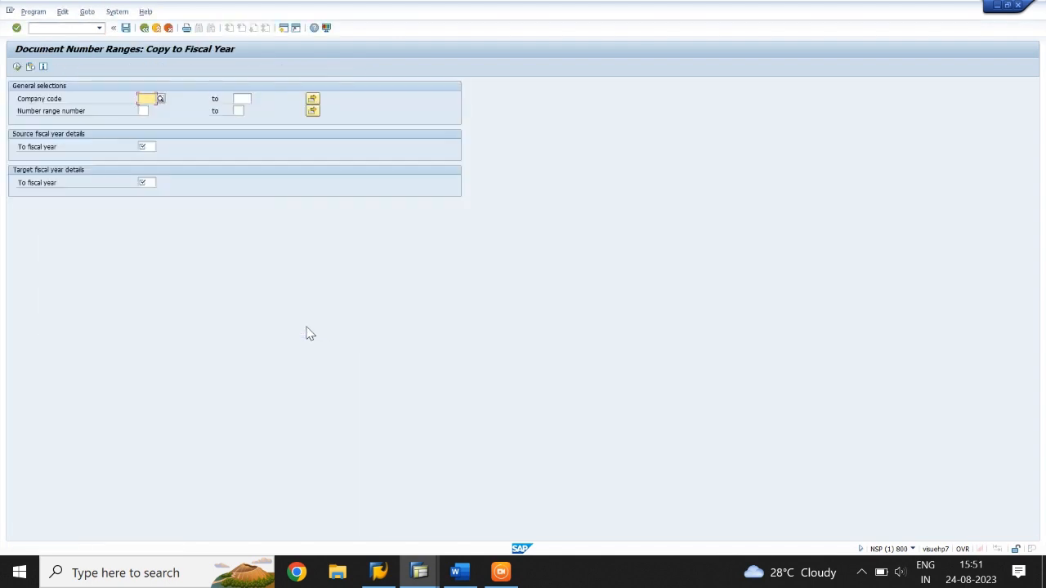
Copy company code TTM's intervals 01–99 from fiscal year 2023 into 2024 and confirm
{"action": "type", "text": "TTME"}
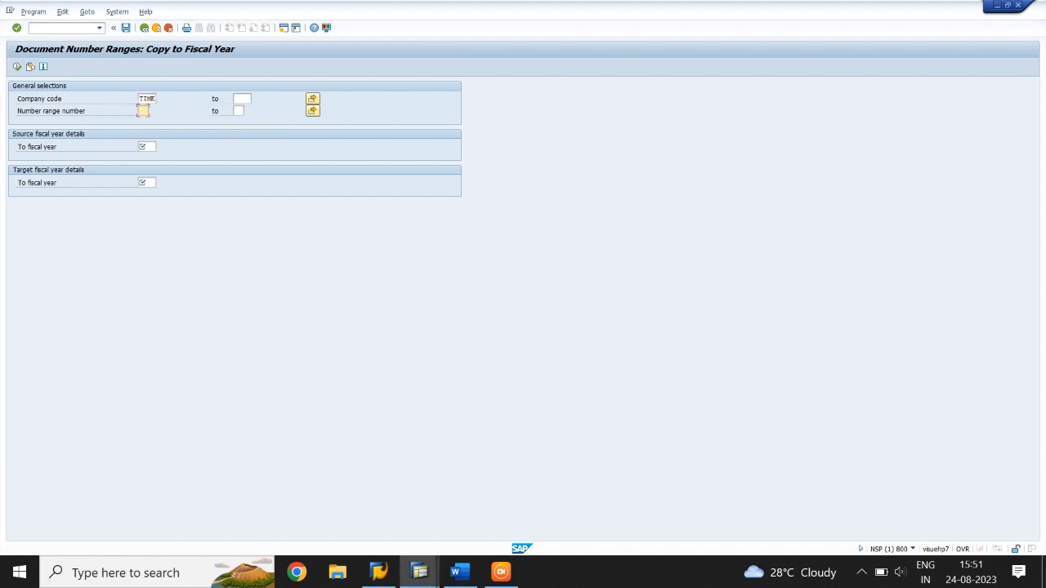
{"action": "type", "text": "01"}
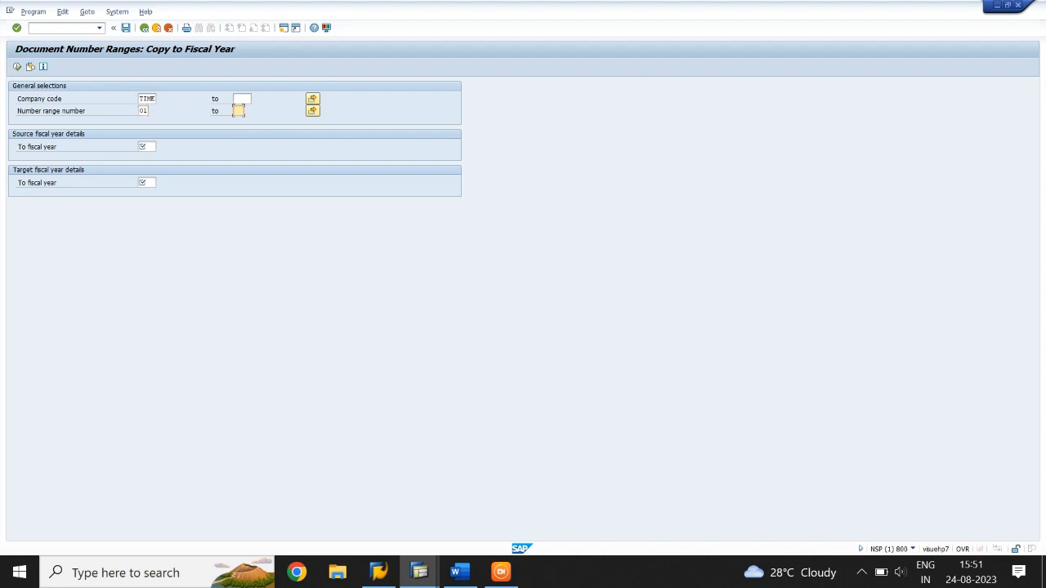
{"action": "type", "text": "99"}
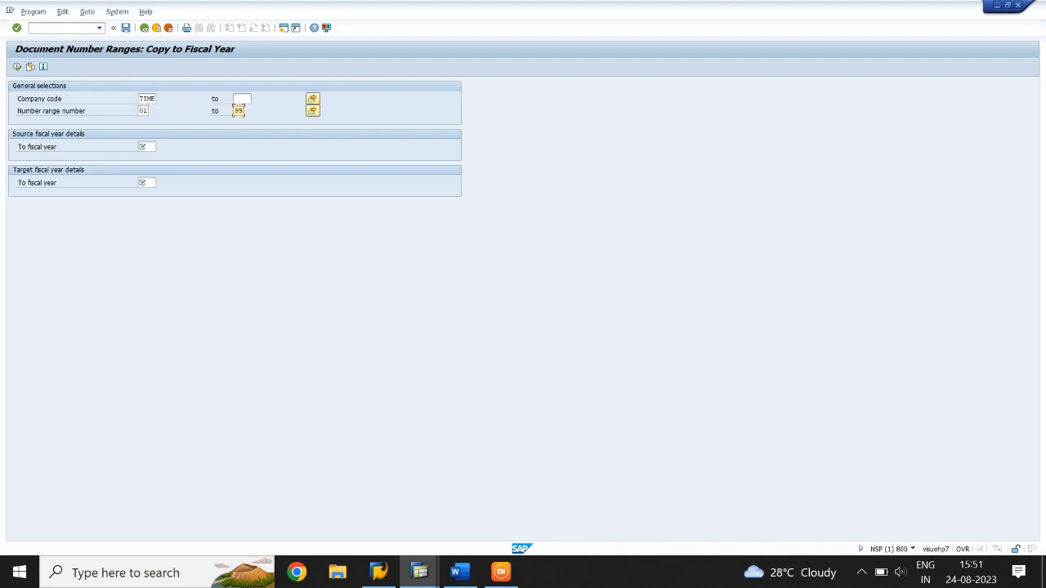
{"action": "type", "text": "2023"}
{"action": "type", "text": "2024"}
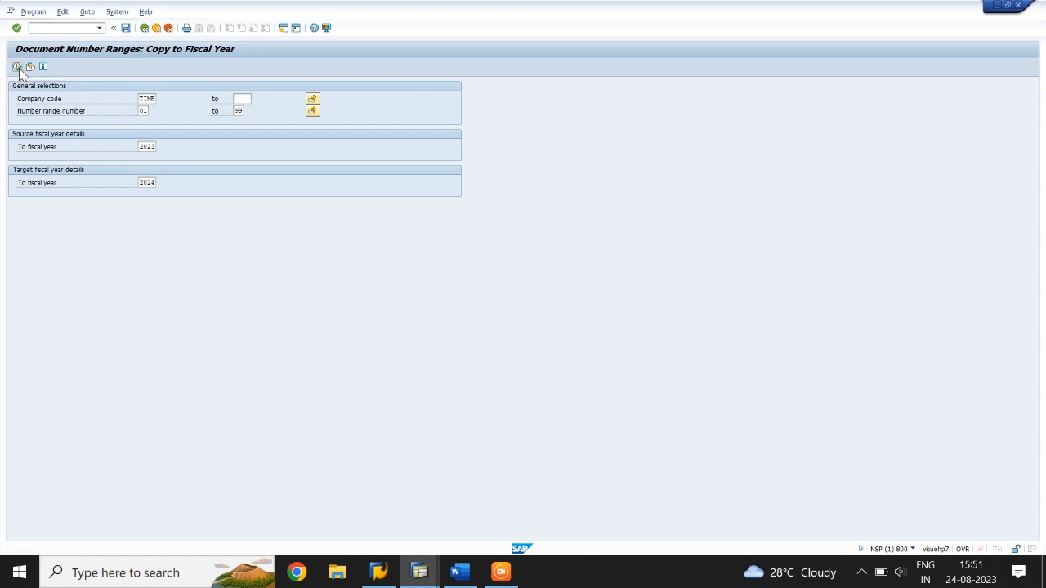
{"action": "left_click", "coordinate": [17, 65]}
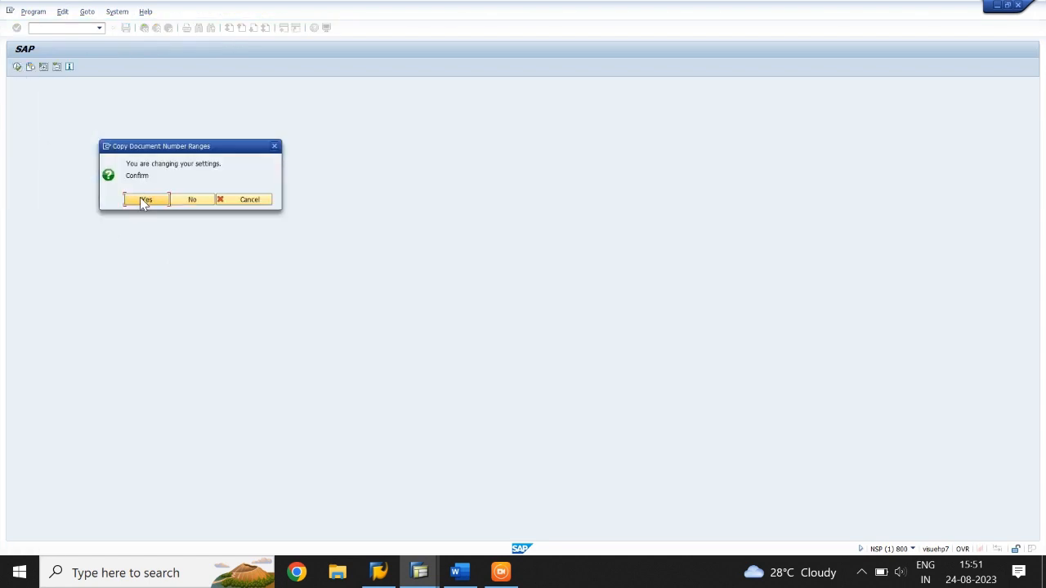
{"action": "left_click", "coordinate": [147, 199]}
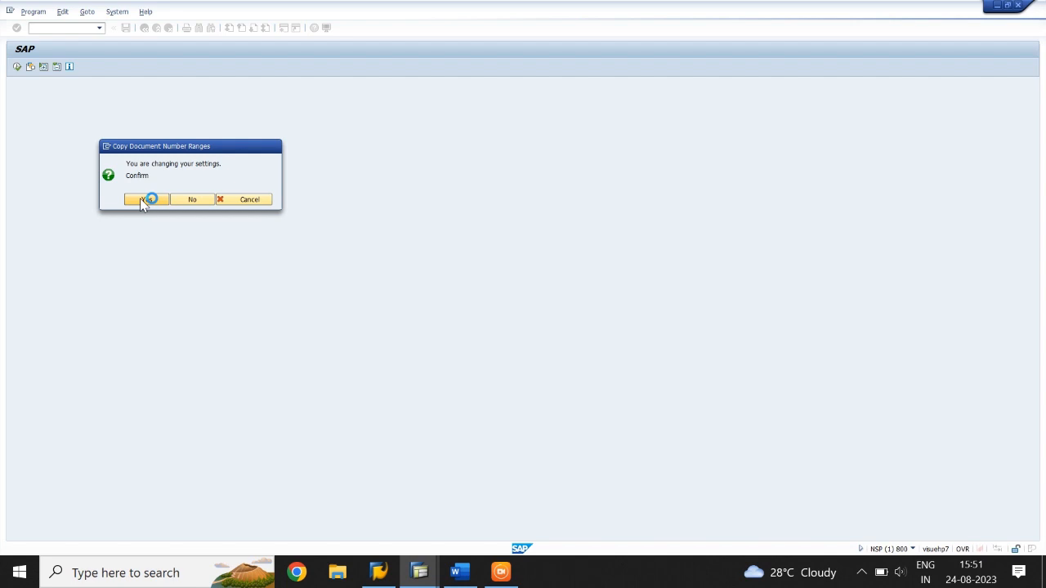
{"action": "left_click", "coordinate": [144, 200]}
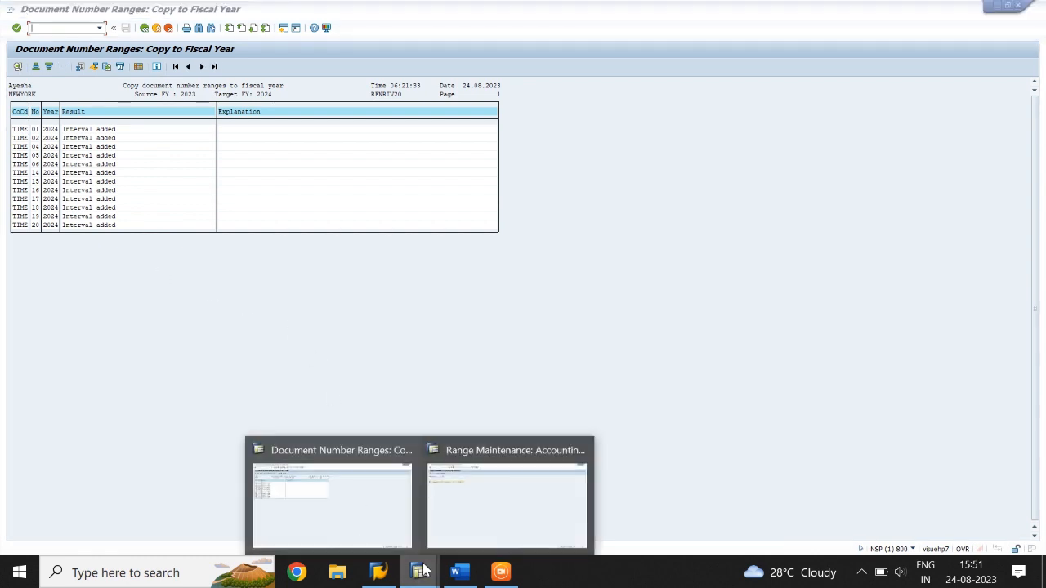
Show the company code's interval table listing the 2023 and 2024 ranges side by side
{"action": "left_click", "coordinate": [507, 449]}
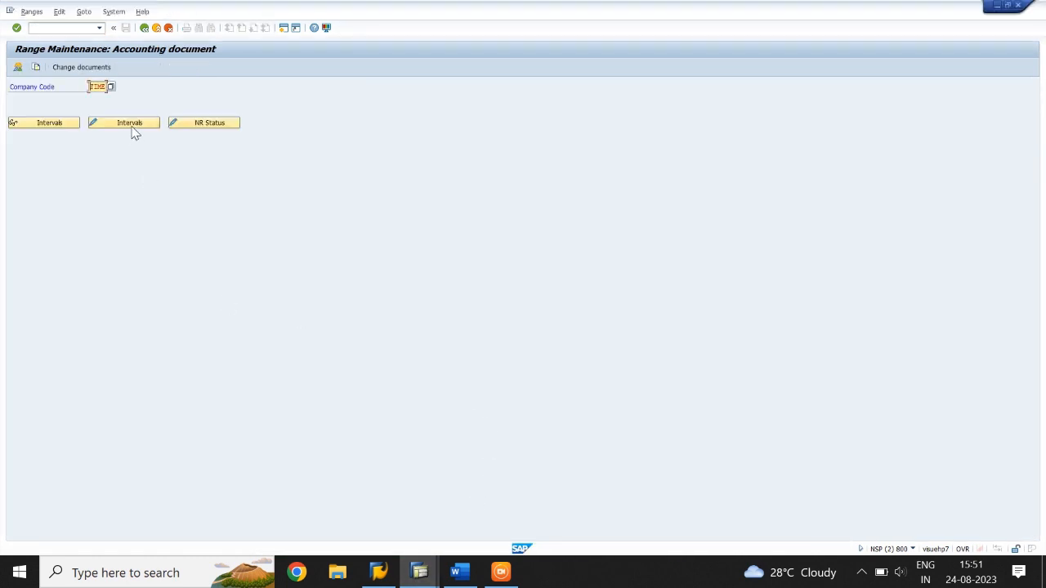
{"action": "left_click", "coordinate": [122, 123]}
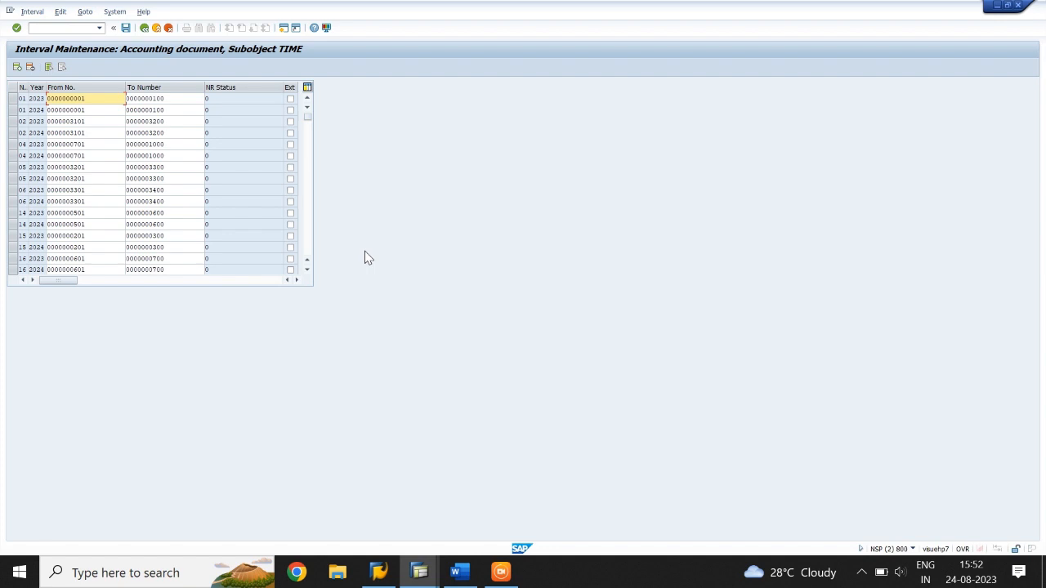
{"action": "mouse_move", "coordinate": [510, 125]}
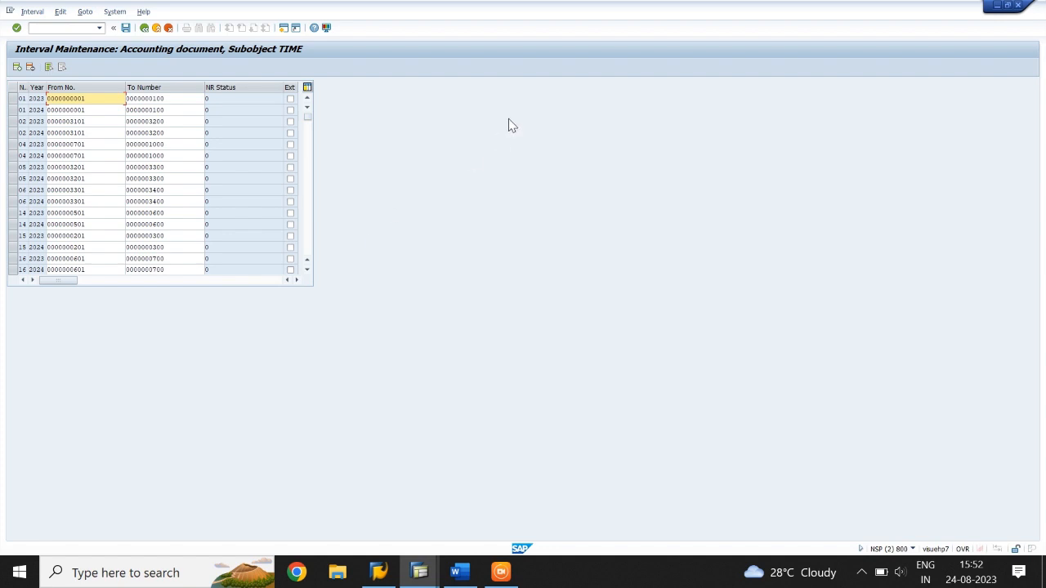